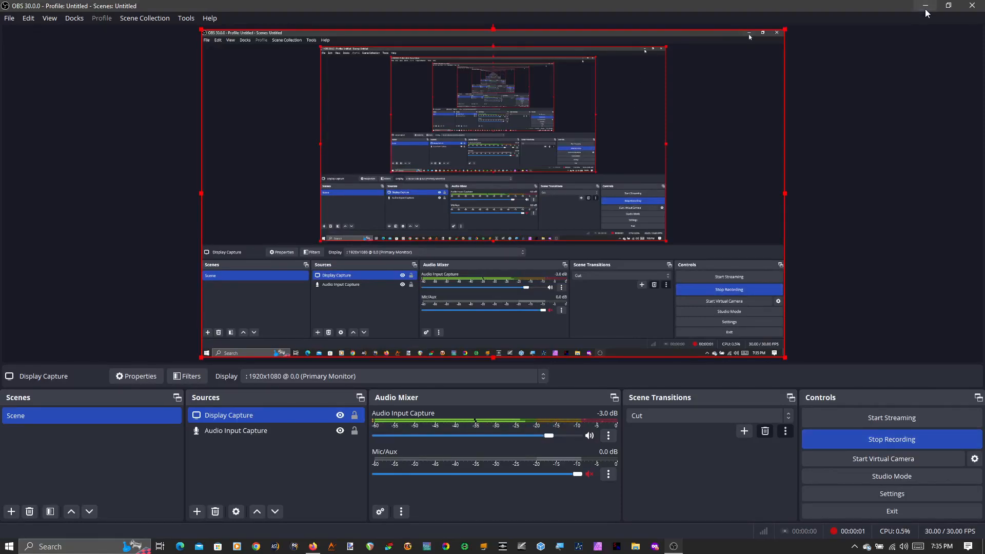
# Step: Minimize OBS Studio so recording continues with the desktop visible
pyautogui.click(926, 5)
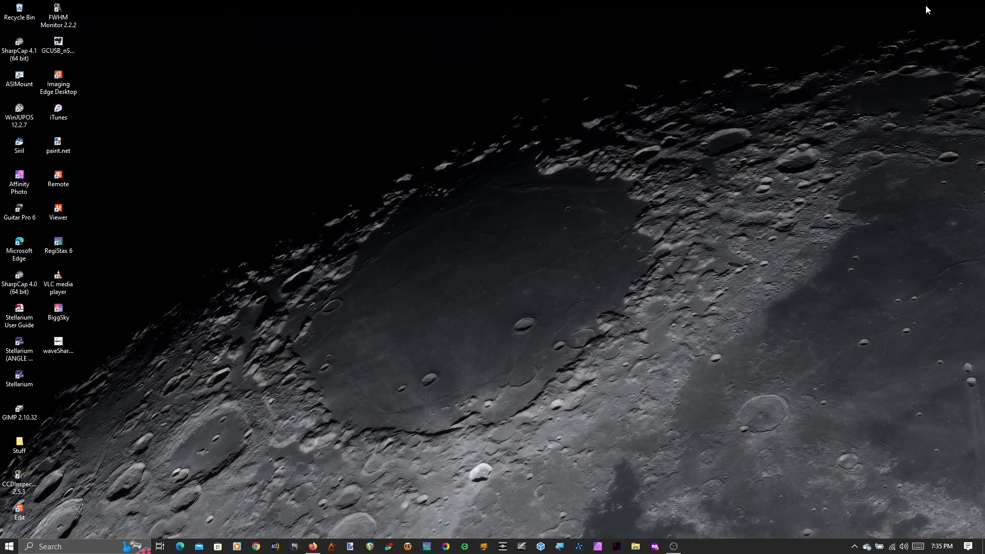
pyautogui.moveTo(547, 259)
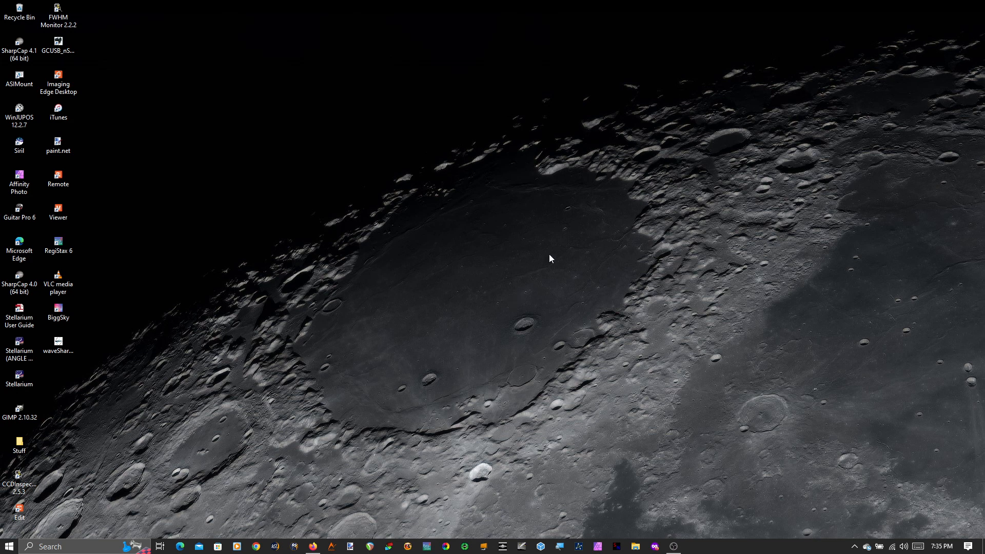
pyautogui.moveTo(287, 186)
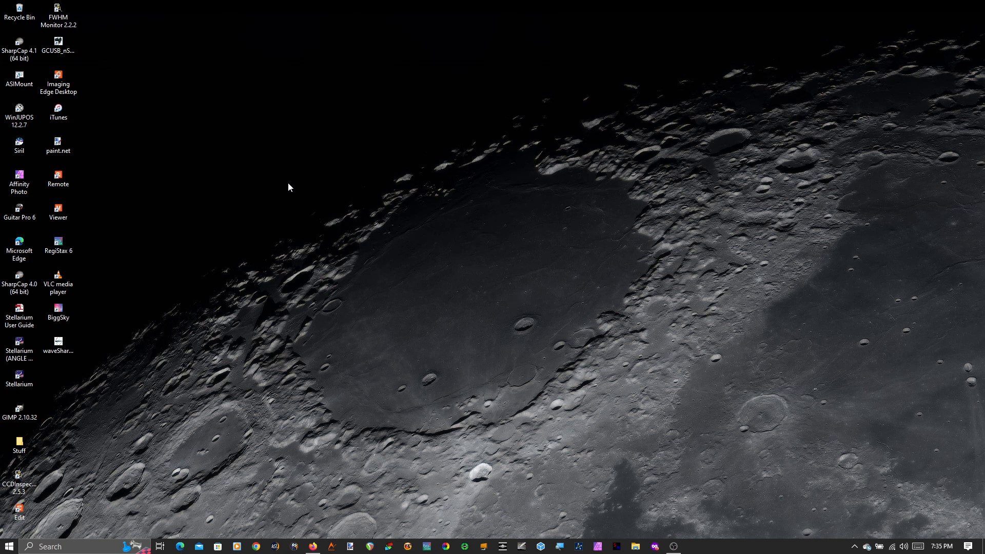
pyautogui.moveTo(216, 165)
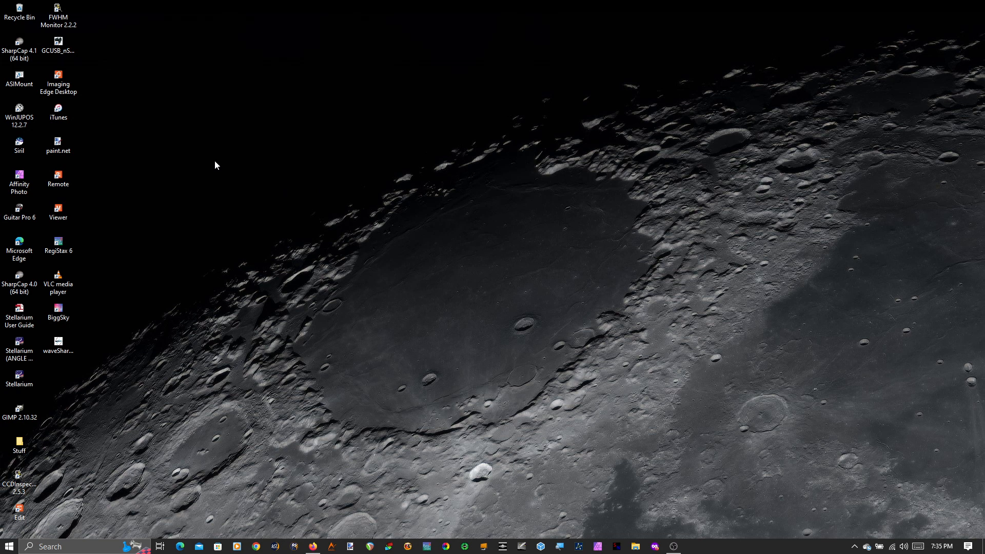
pyautogui.moveTo(232, 142)
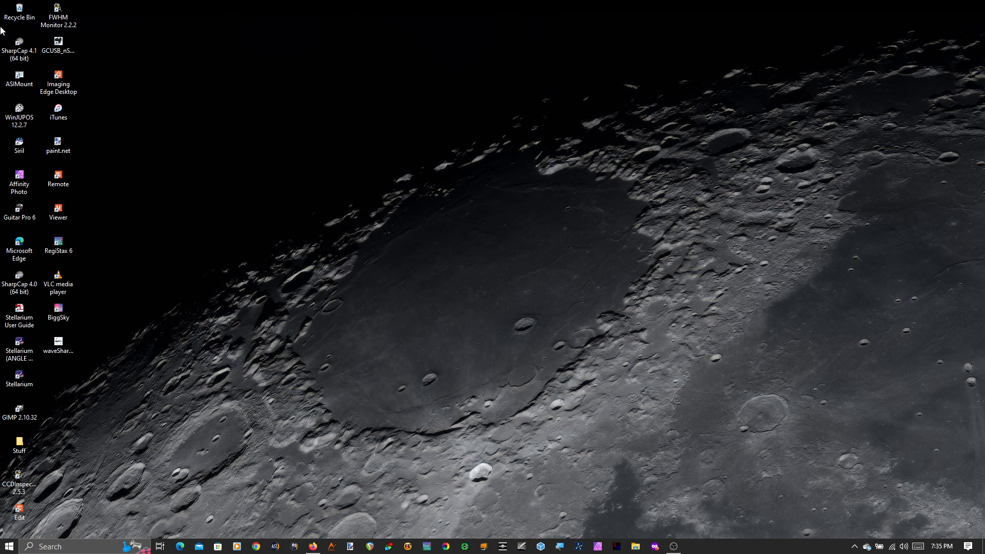
pyautogui.click(19, 43)
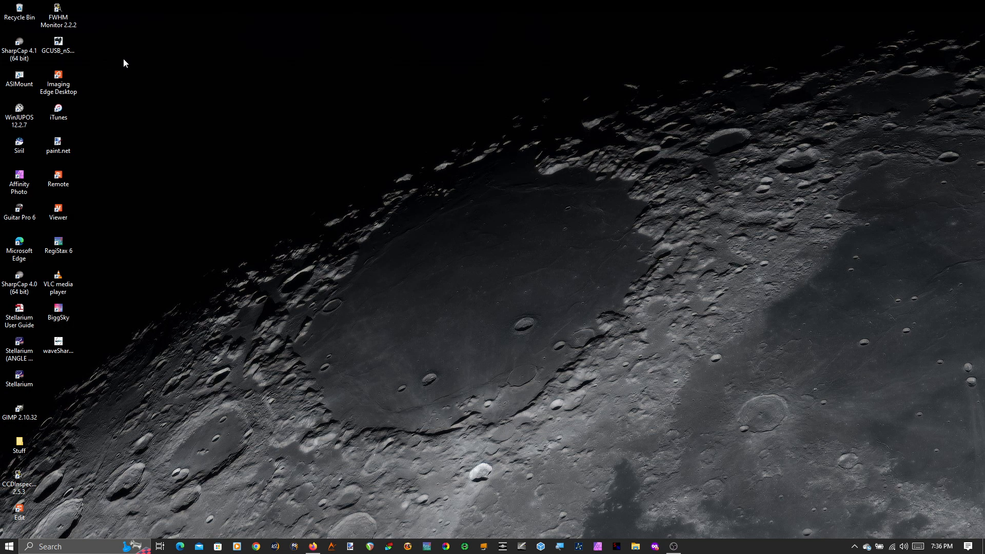
pyautogui.click(19, 47)
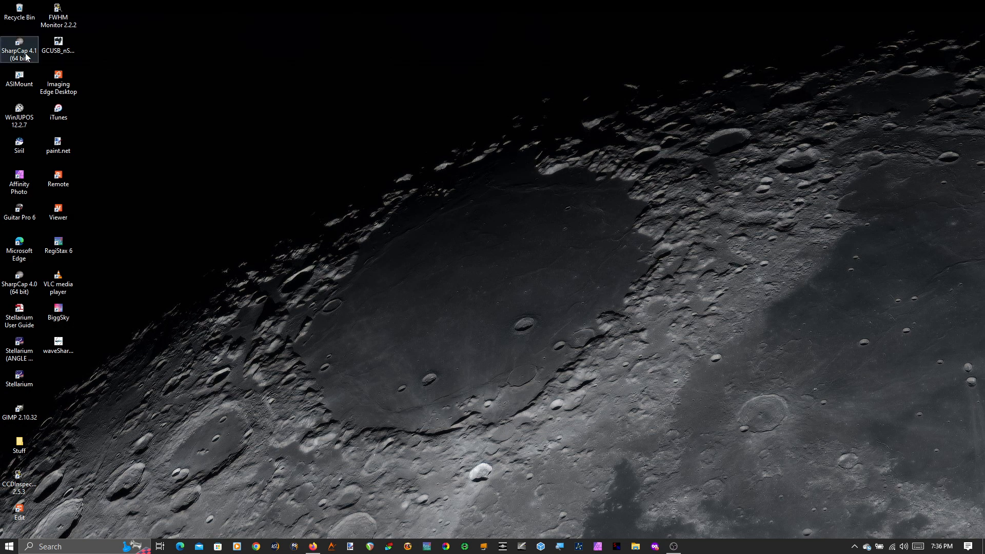
# Step: Launch SharpCap 4.1, dismiss the Tip of the Day and show the Cameras list
pyautogui.doubleClick(18, 43)
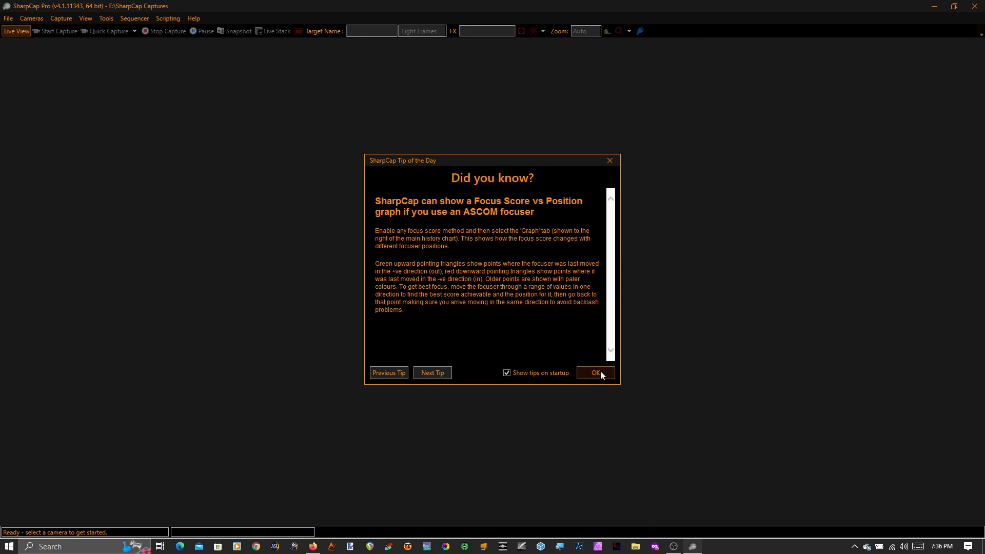
pyautogui.click(595, 373)
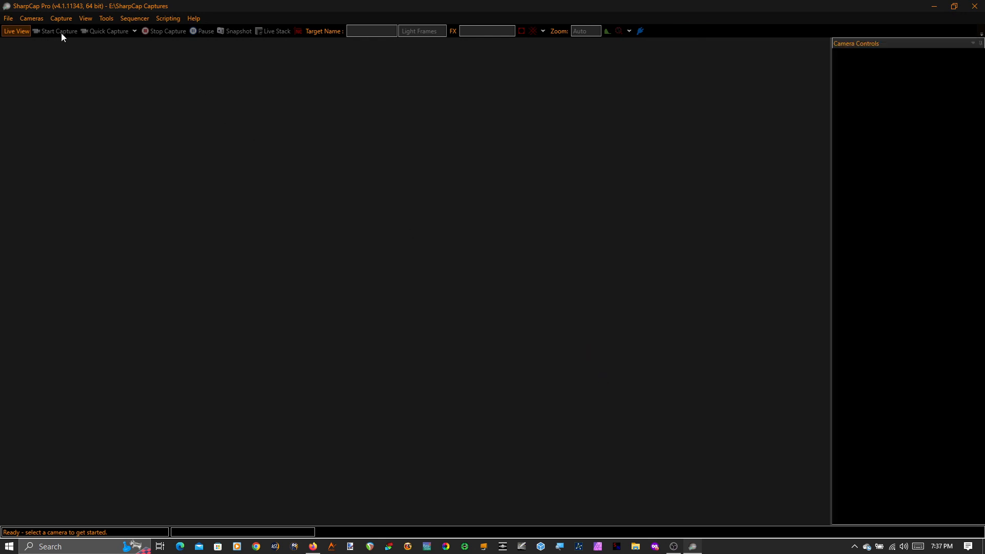
pyautogui.click(32, 19)
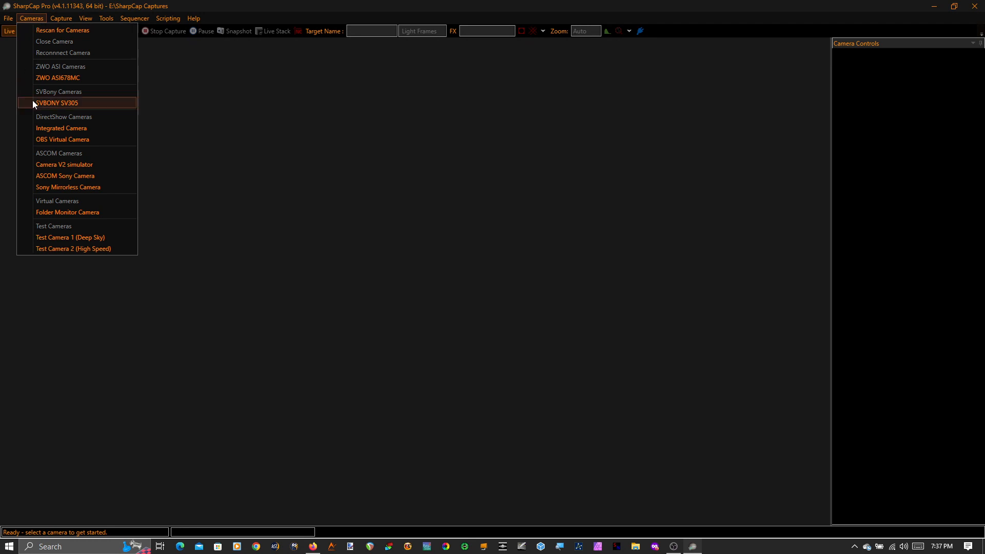
pyautogui.moveTo(94, 107)
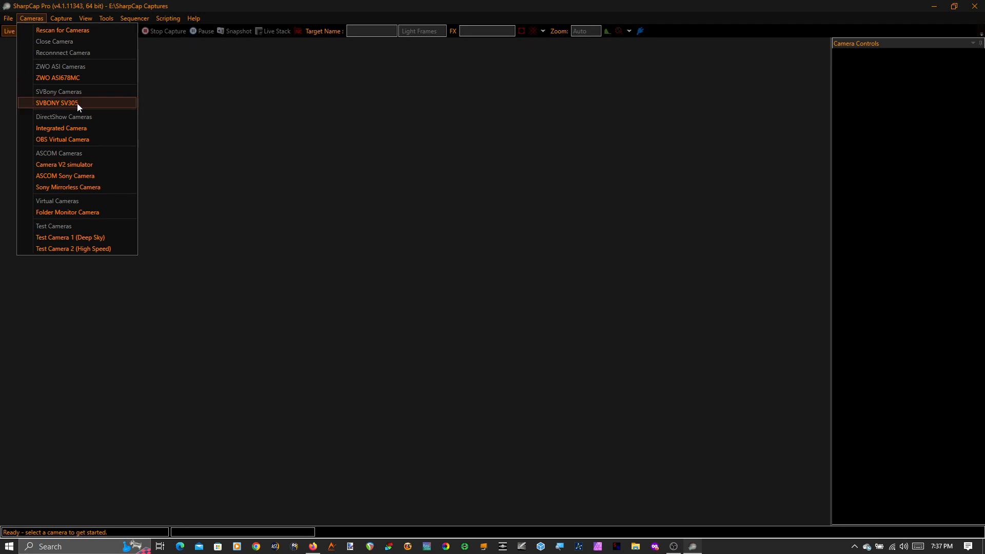
# Step: Connect the SVBONY SV305 camera and toggle debayer preview on the live star field
pyautogui.click(55, 102)
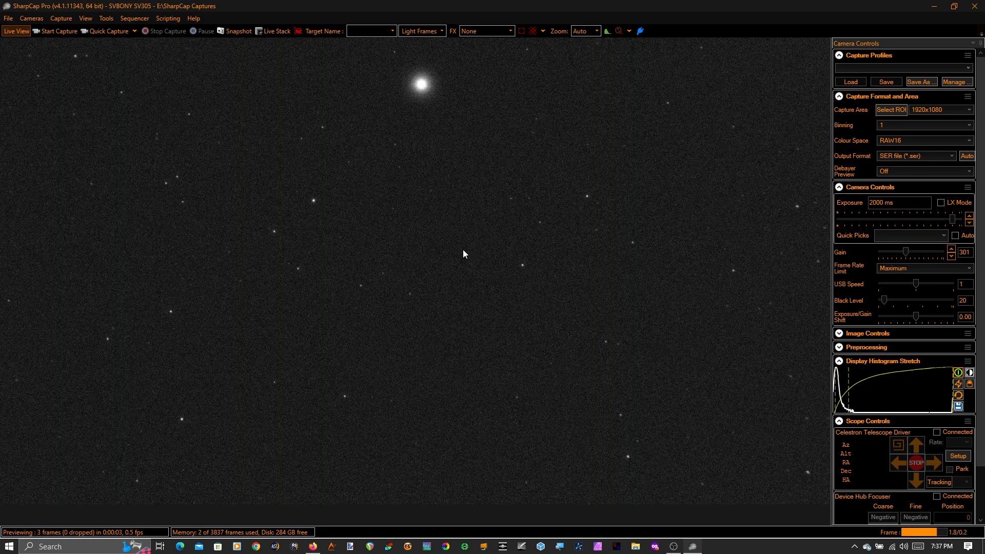
pyautogui.moveTo(477, 254)
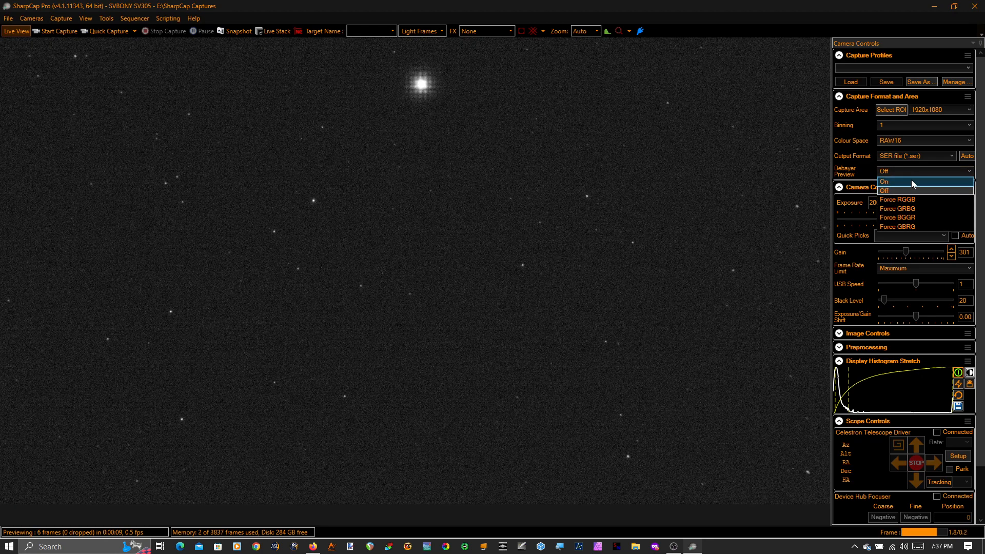
pyautogui.click(884, 191)
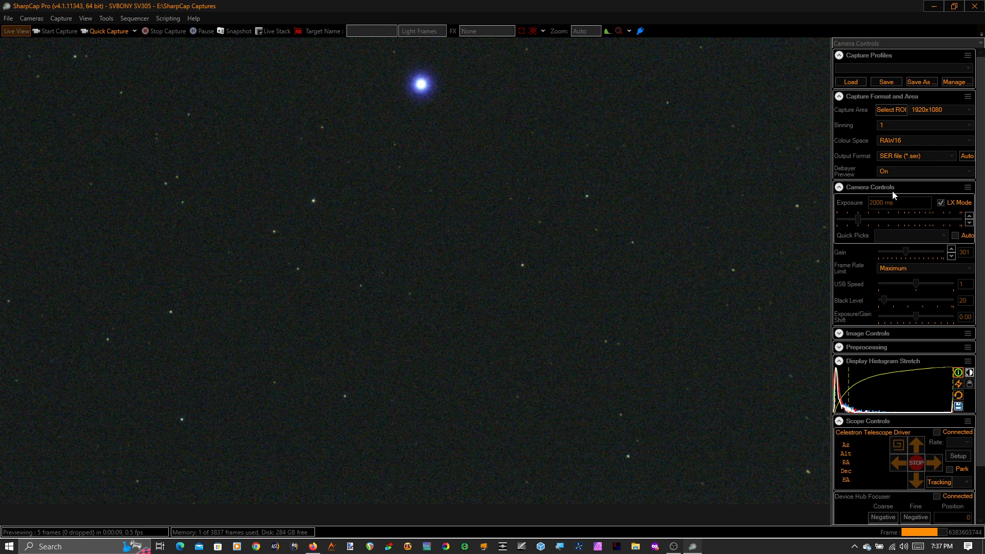
pyautogui.click(926, 170)
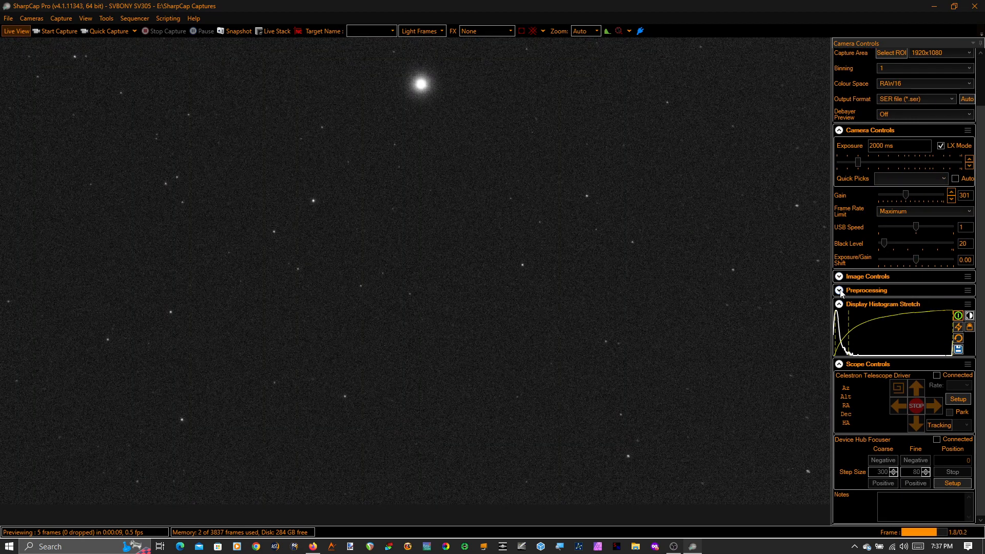
# Step: Expand the Preprocessing panel to review its settings, then collapse it
pyautogui.click(839, 289)
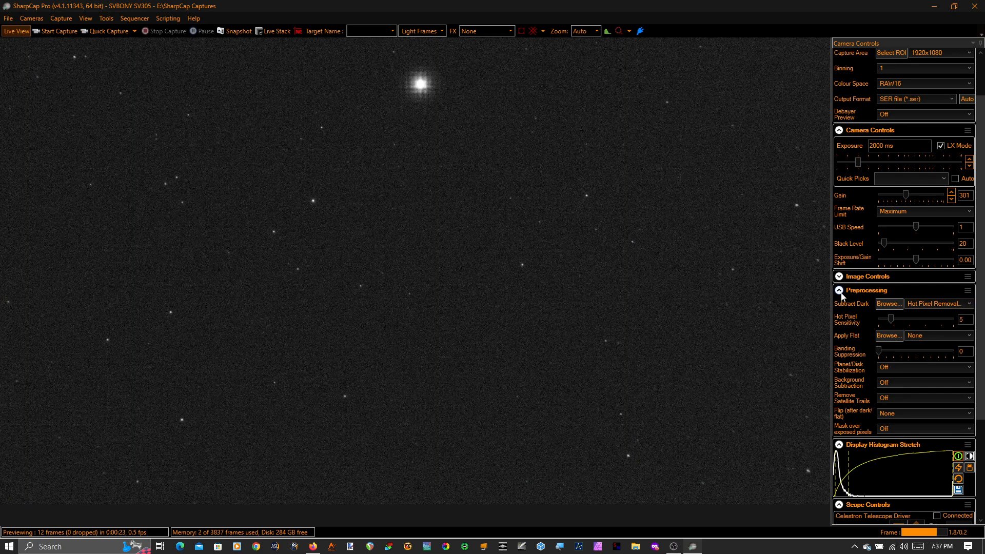
pyautogui.click(840, 289)
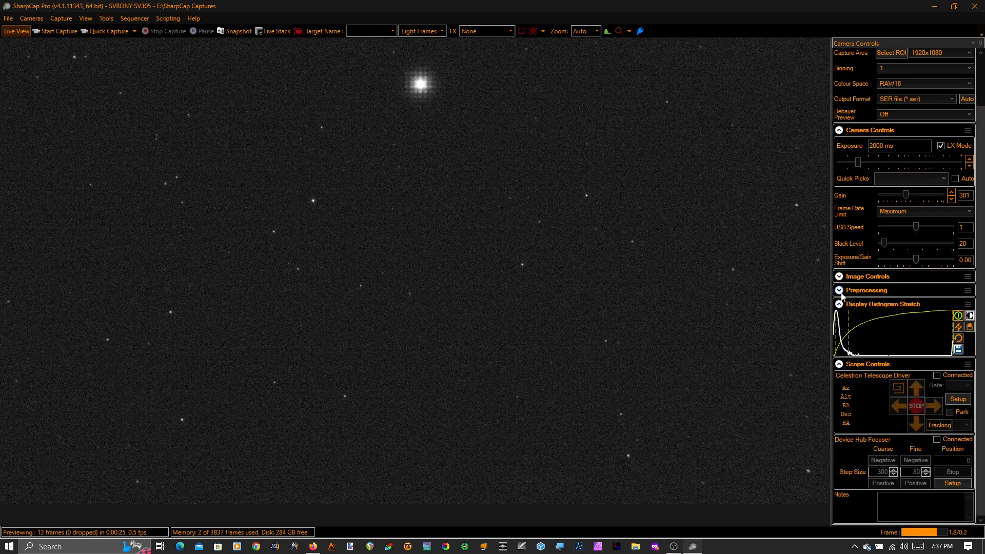
# Step: Start Polar Align from the Tools menu and let it solve the first frame
pyautogui.click(106, 19)
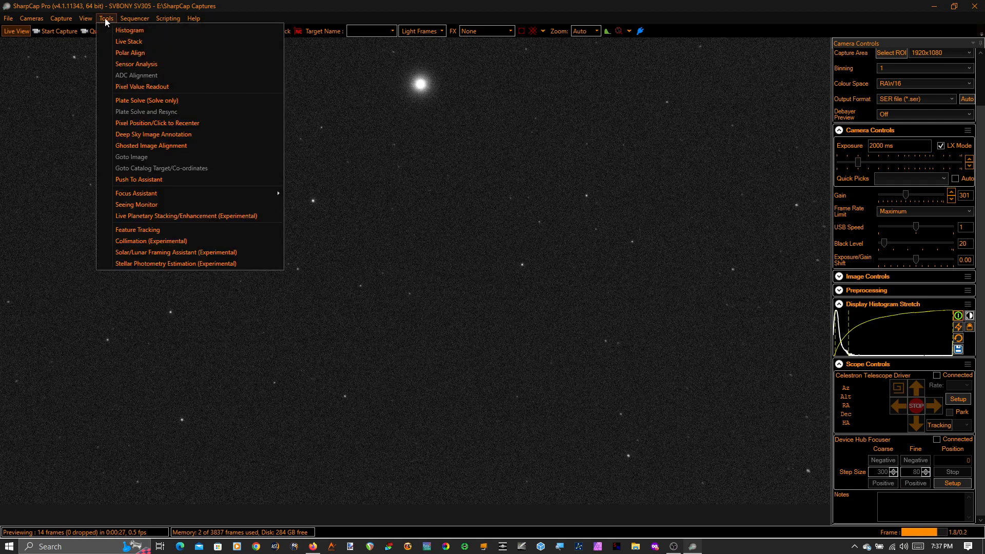
pyautogui.moveTo(156, 58)
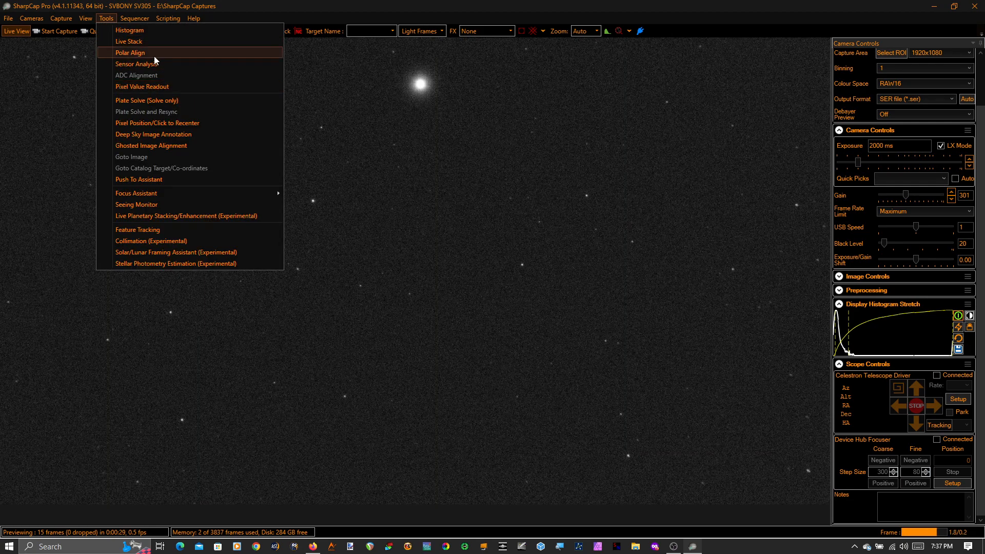
pyautogui.click(130, 53)
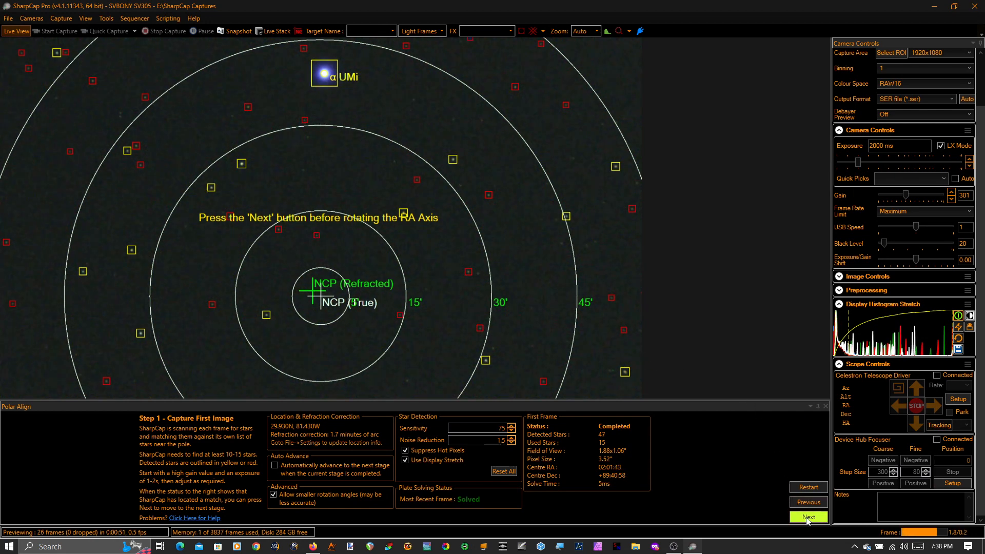
# Step: Advance through the second capture after RA rotation to reach Adjust Mount with a 20'32" error
pyautogui.click(808, 516)
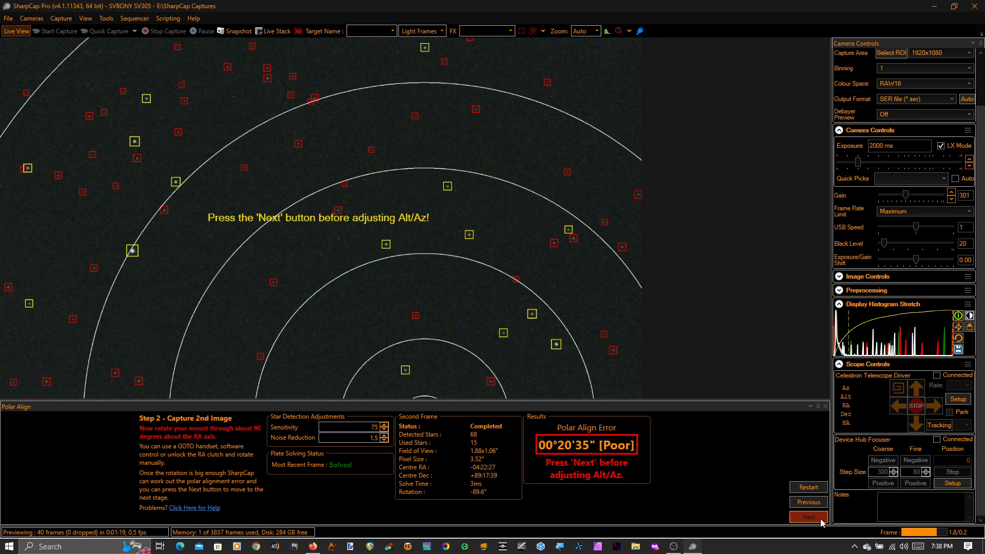
pyautogui.click(809, 517)
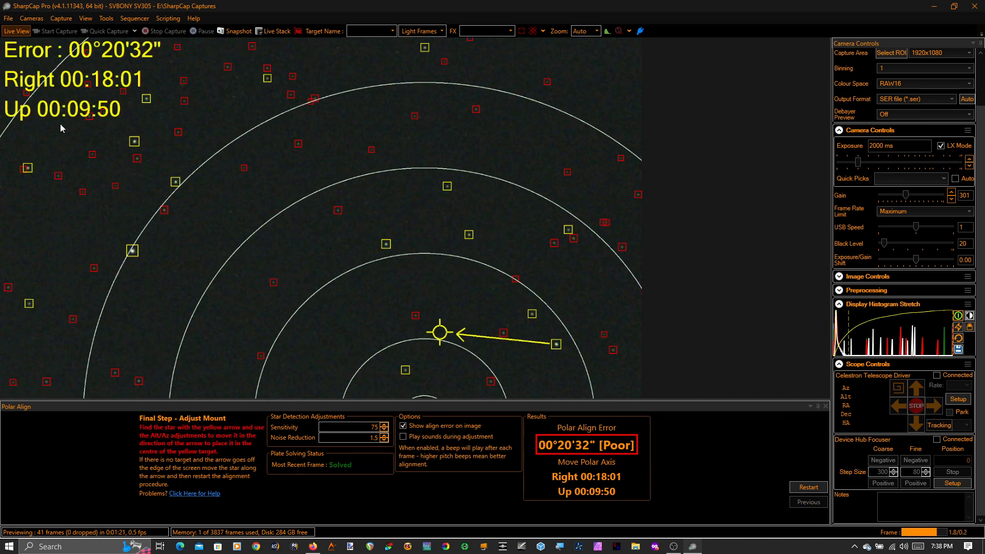
pyautogui.moveTo(546, 354)
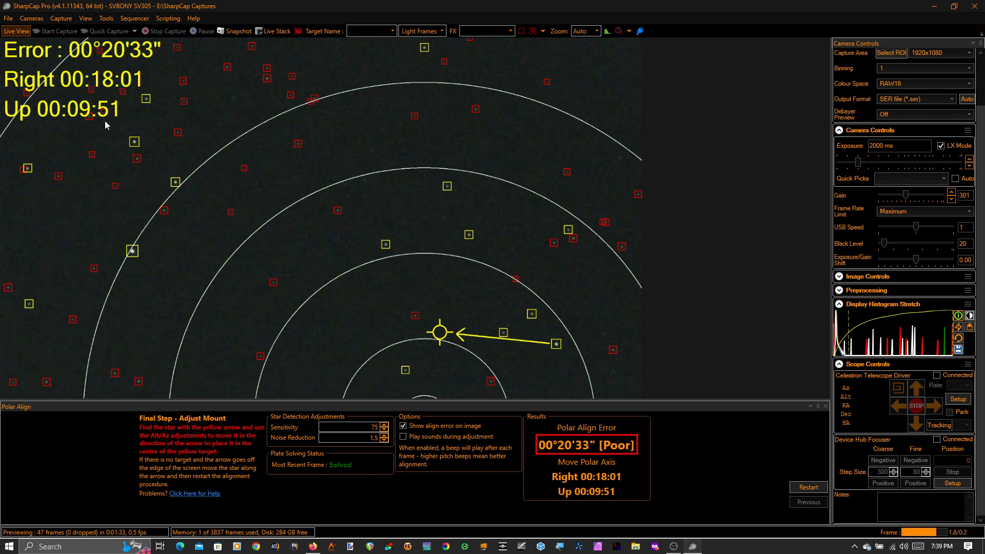
pyautogui.moveTo(285, 185)
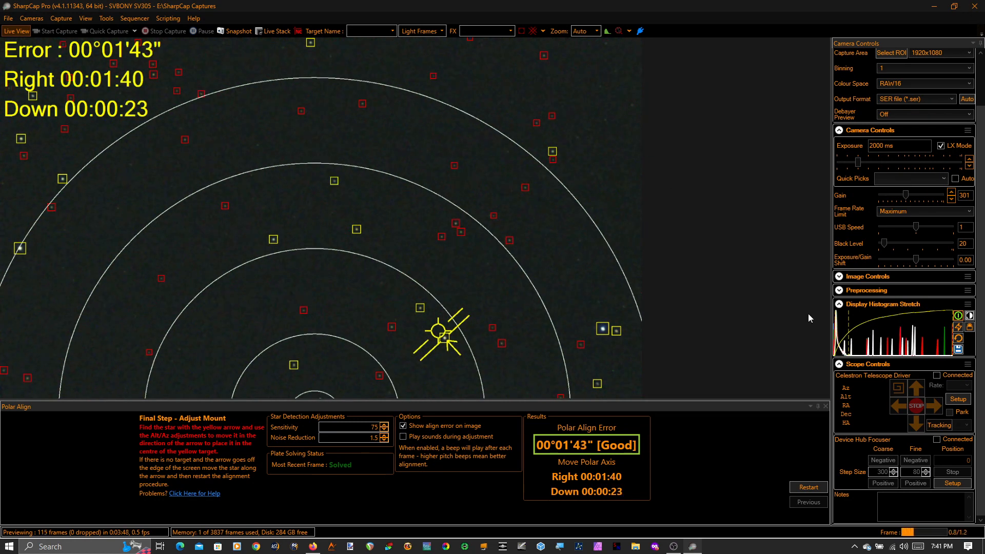
pyautogui.moveTo(740, 312)
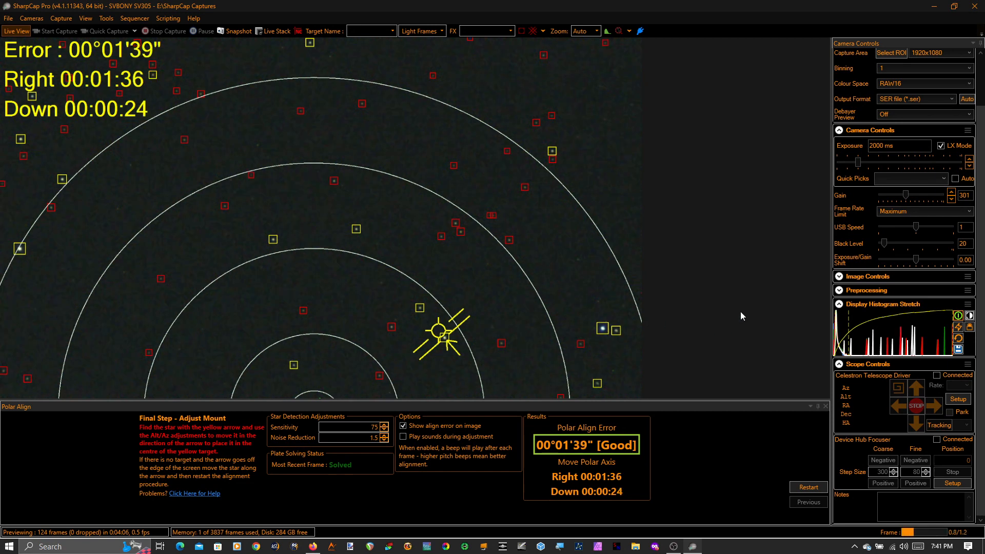
pyautogui.moveTo(784, 338)
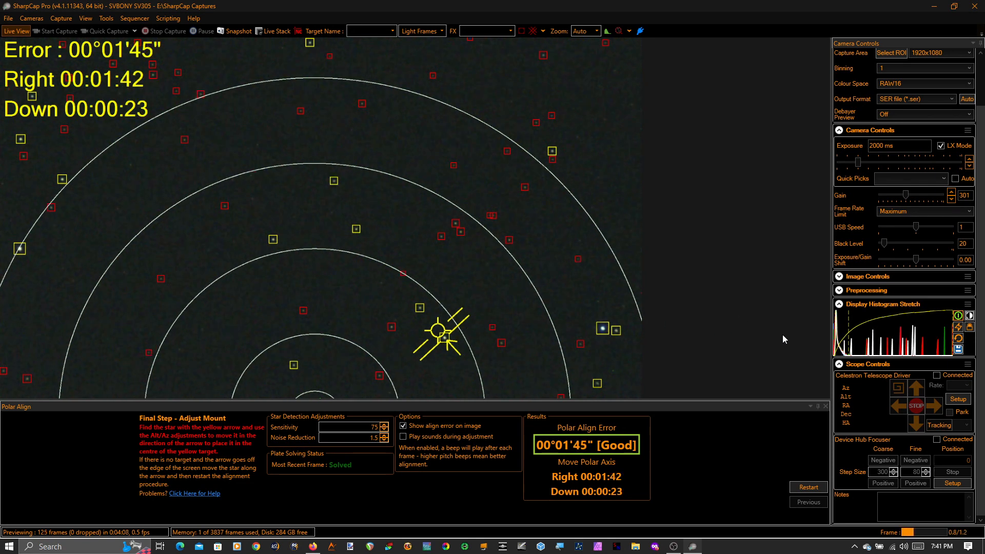